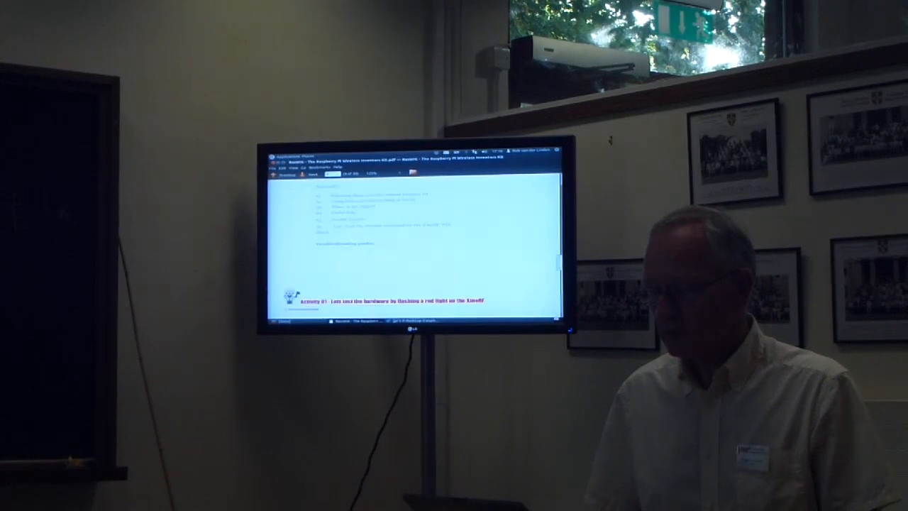
{"action": "scroll", "scroll_direction": "down", "scroll_amount": 3}
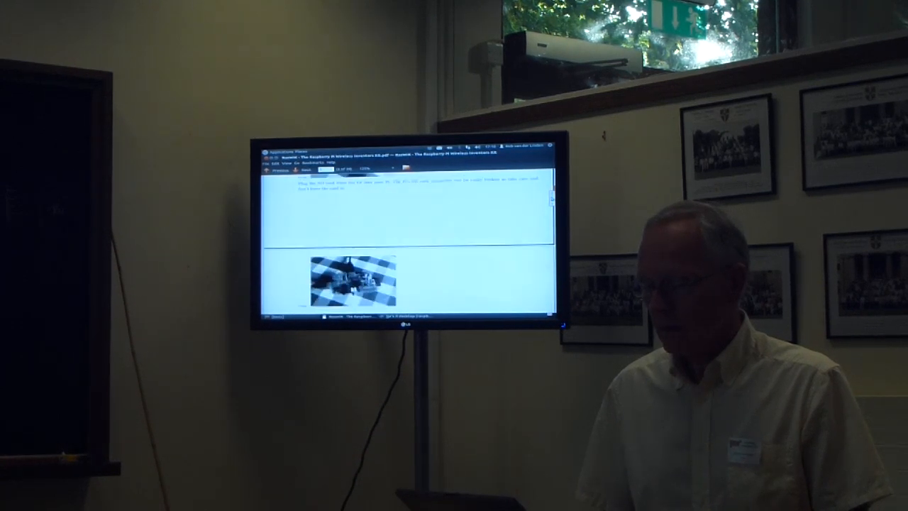
{"action": "scroll", "scroll_direction": "down", "scroll_amount": 3}
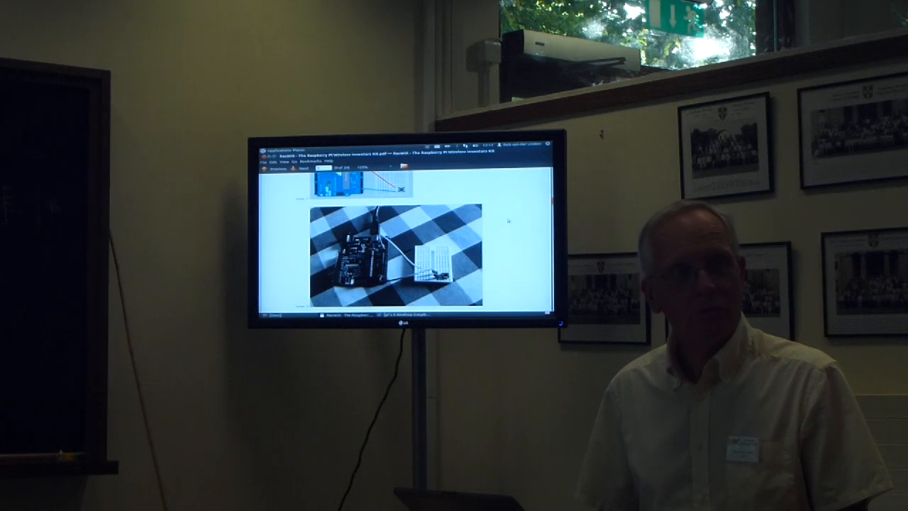
{"action": "scroll", "scroll_direction": "down", "scroll_amount": 3}
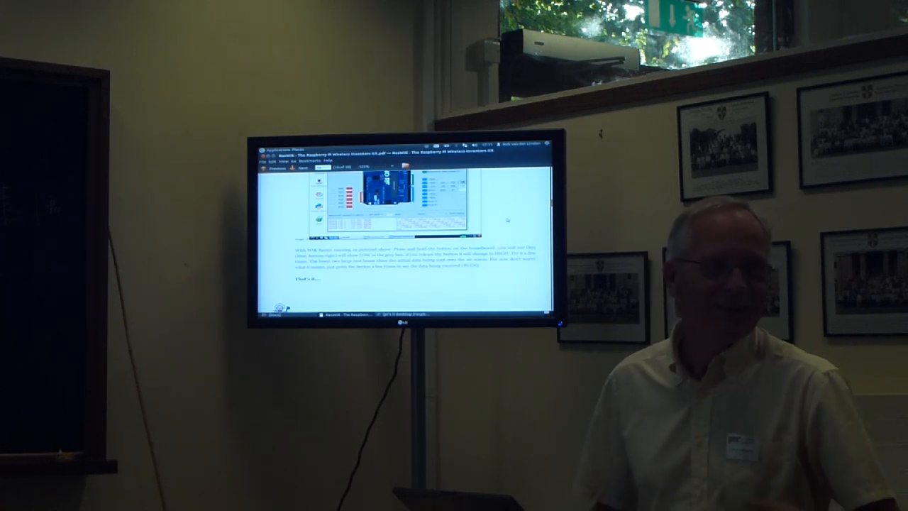
{"action": "scroll", "scroll_direction": "down", "scroll_amount": 3}
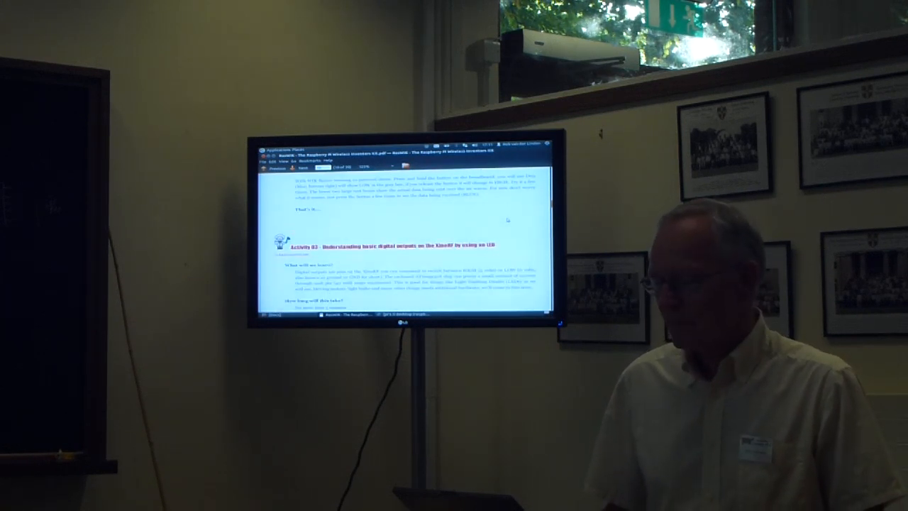